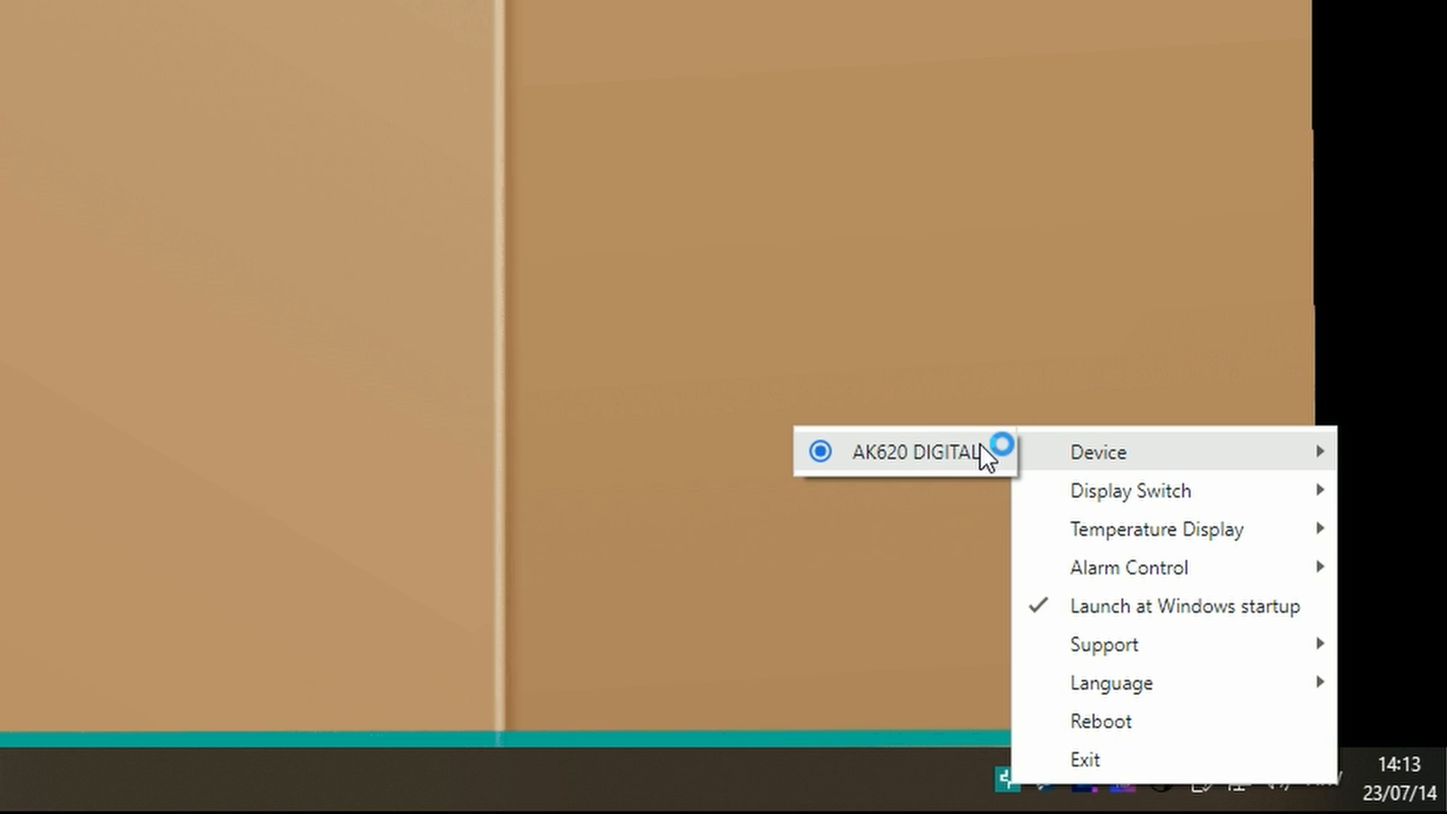
pyautogui.moveTo(1129, 490)
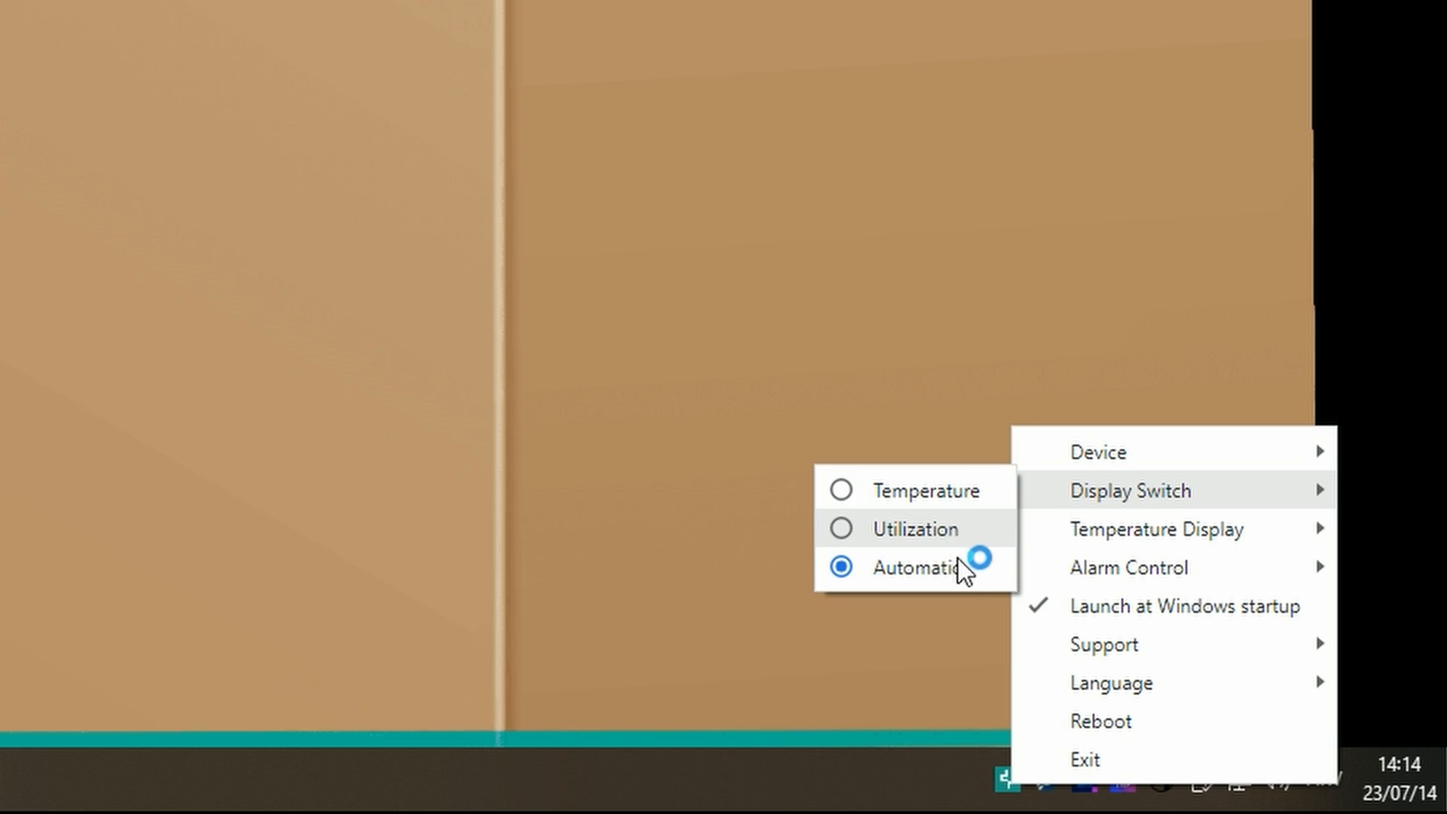
pyautogui.moveTo(1157, 529)
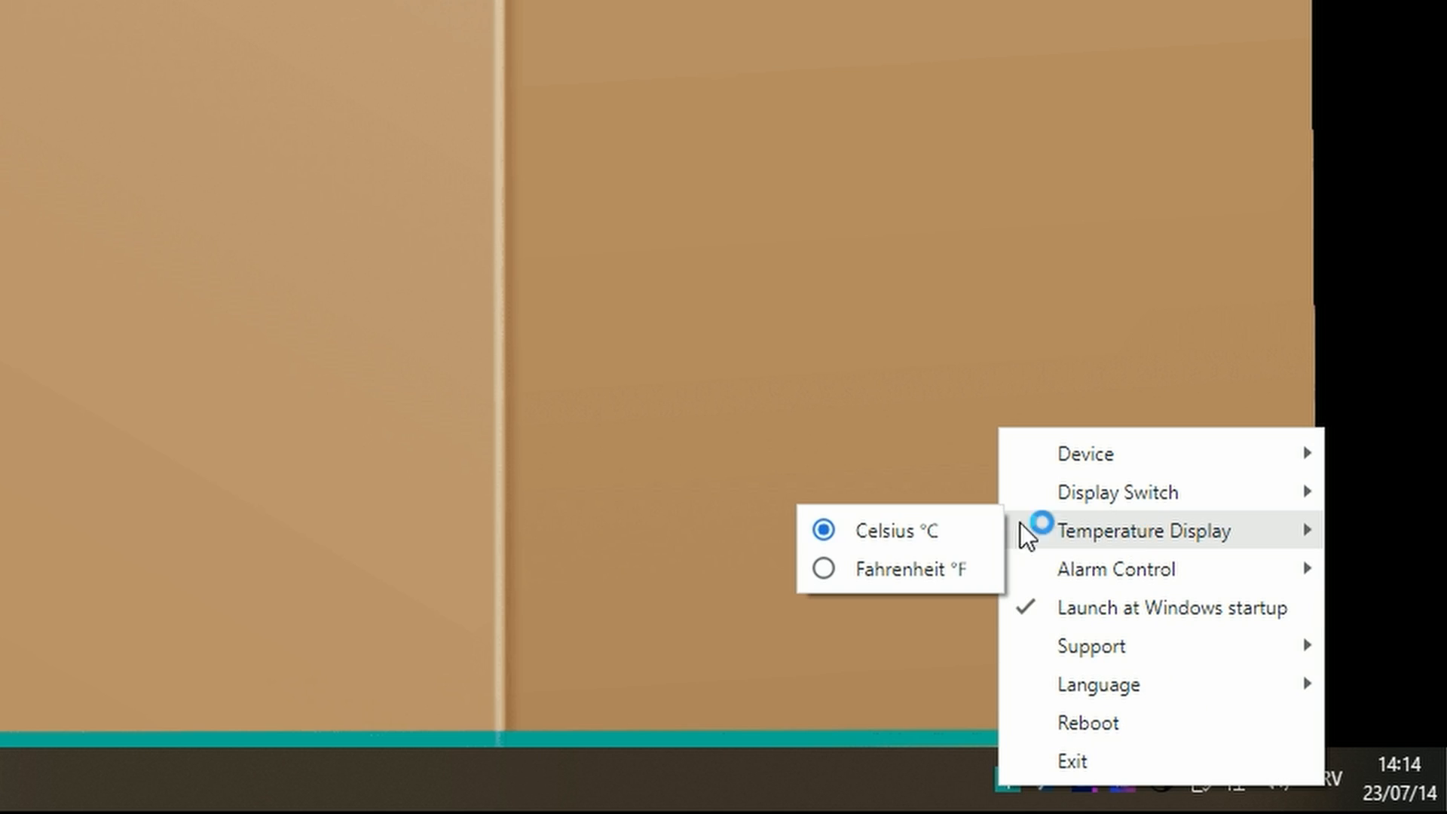
pyautogui.moveTo(1116, 568)
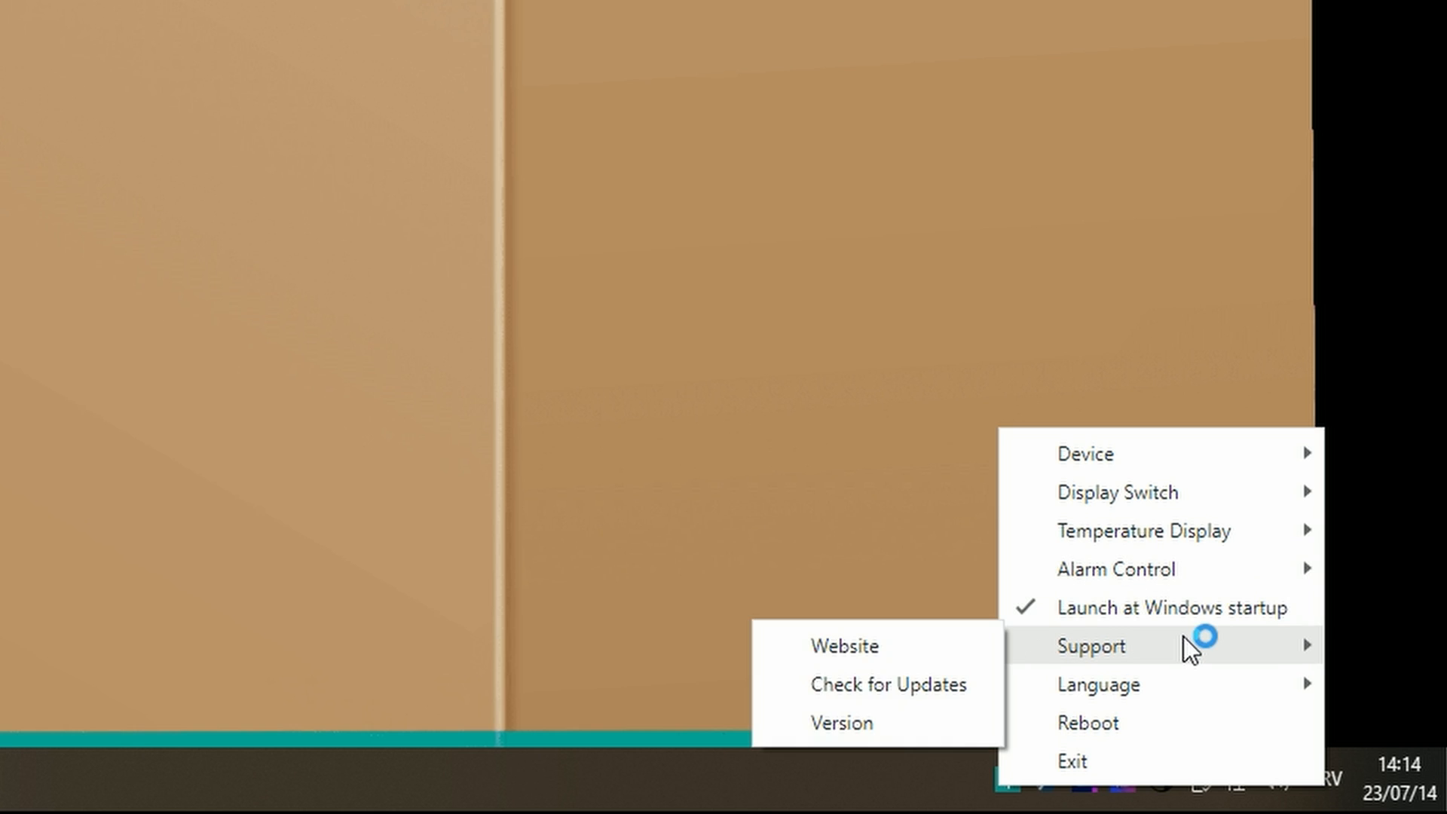
pyautogui.moveTo(1091, 685)
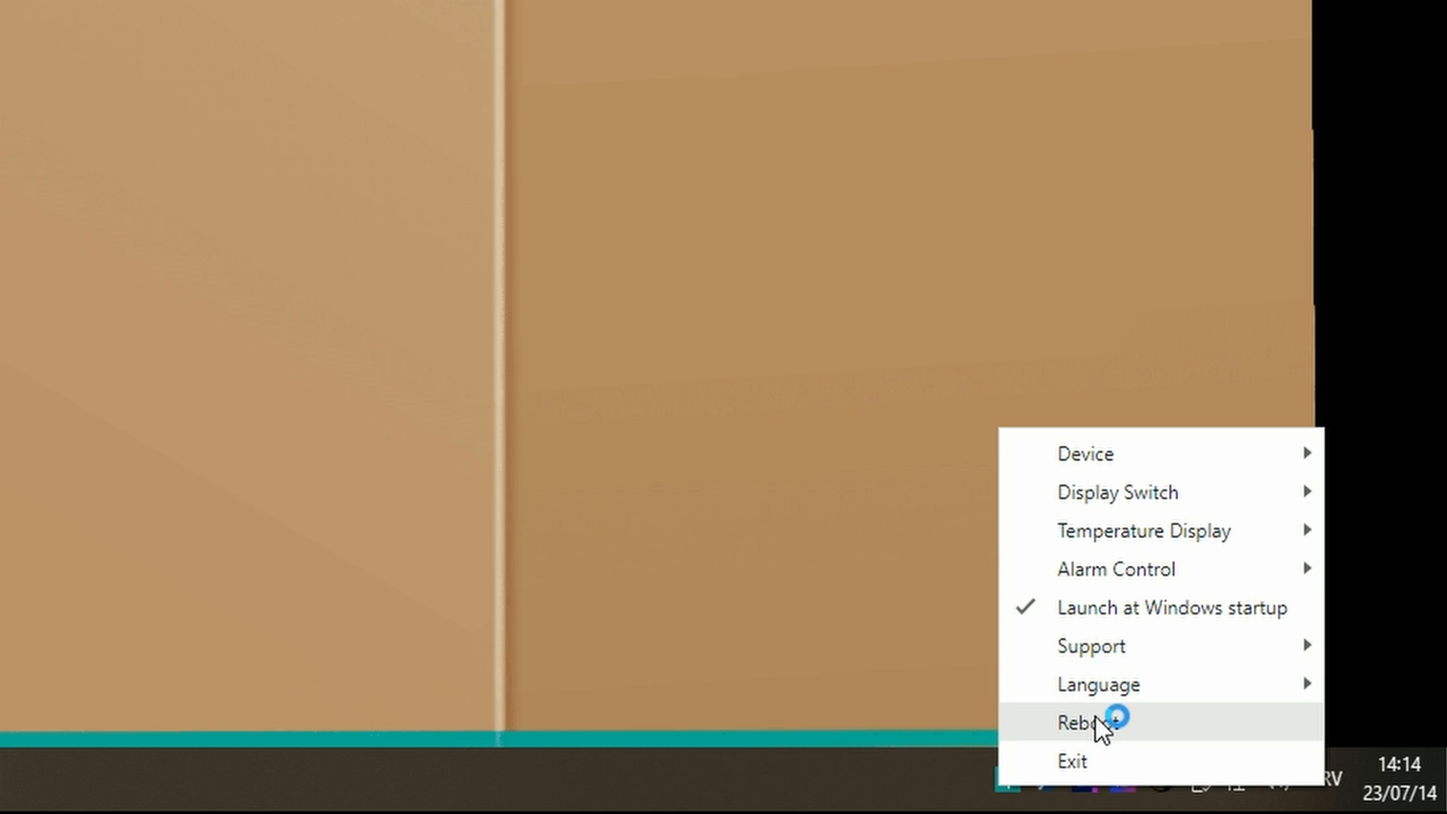
pyautogui.moveTo(1087, 454)
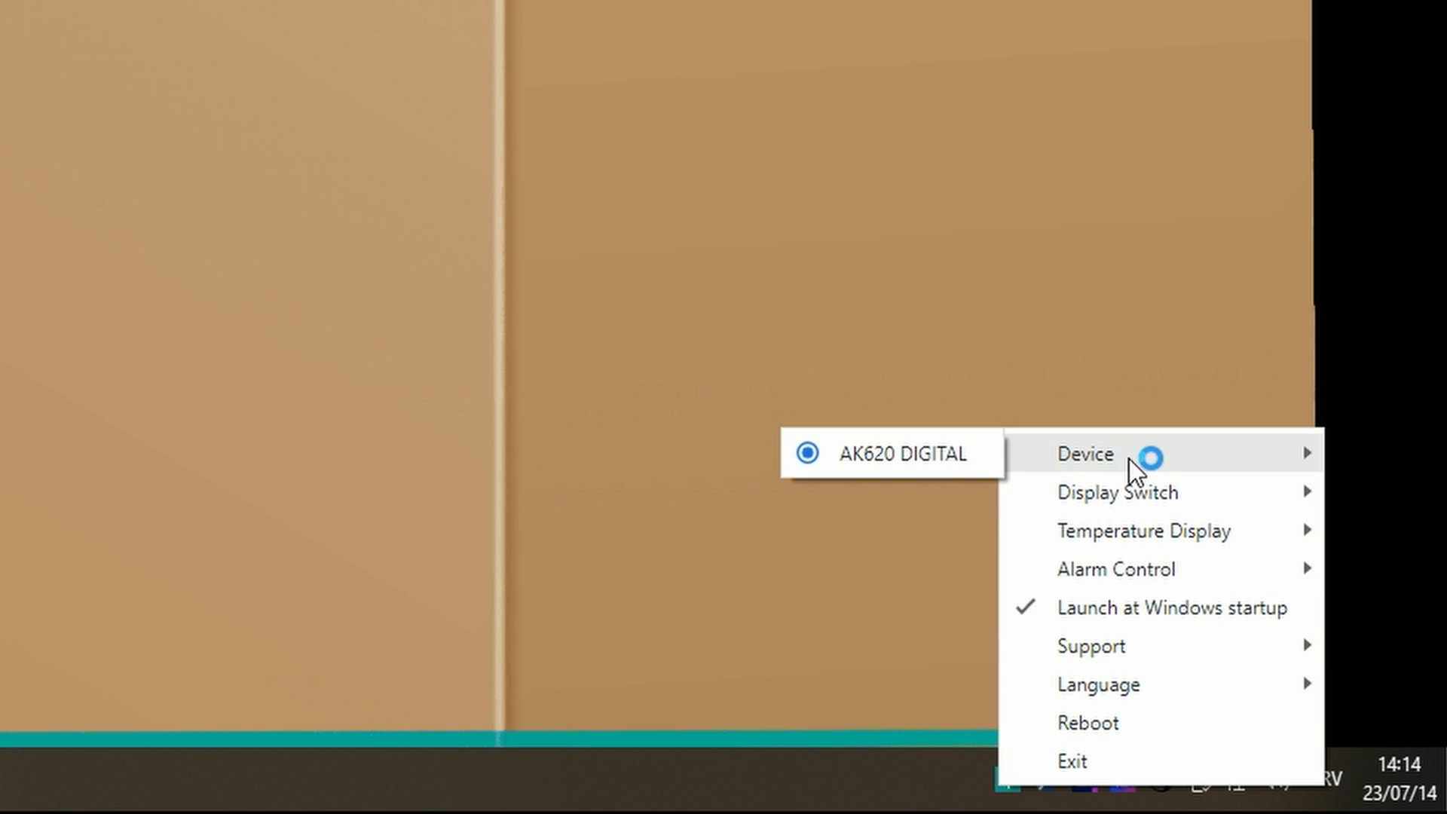